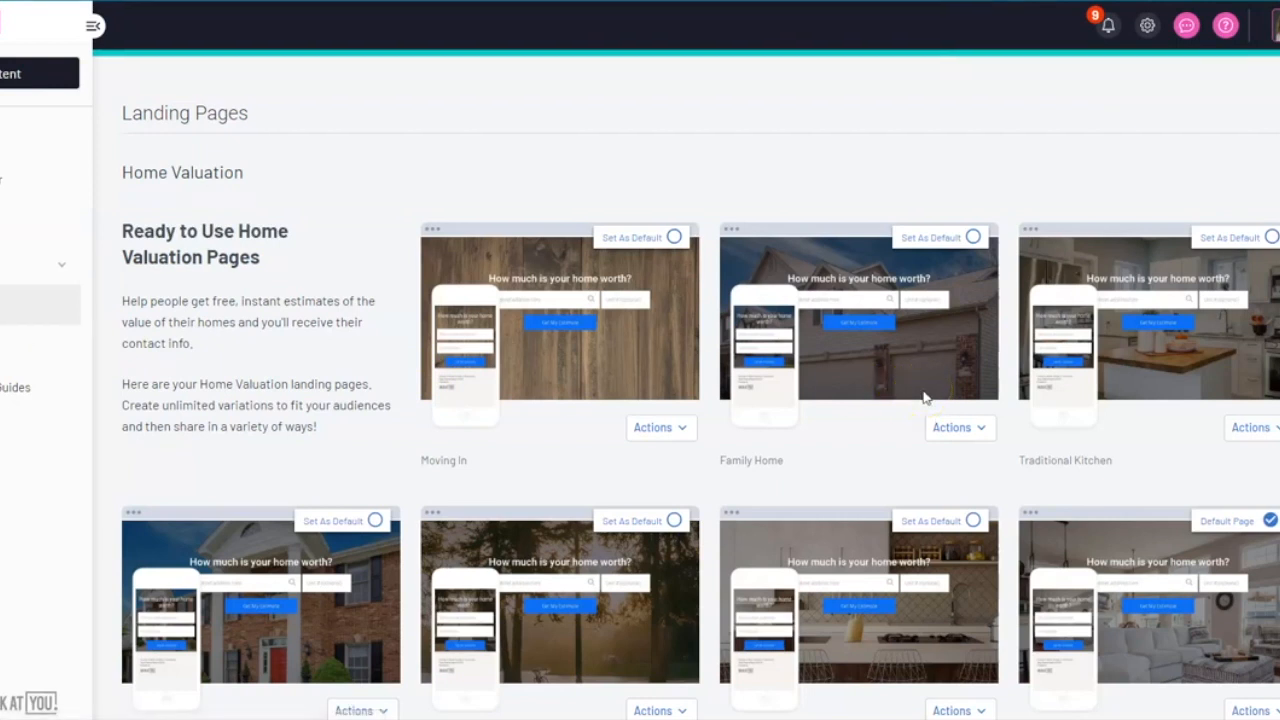
mouse_move(980, 536)
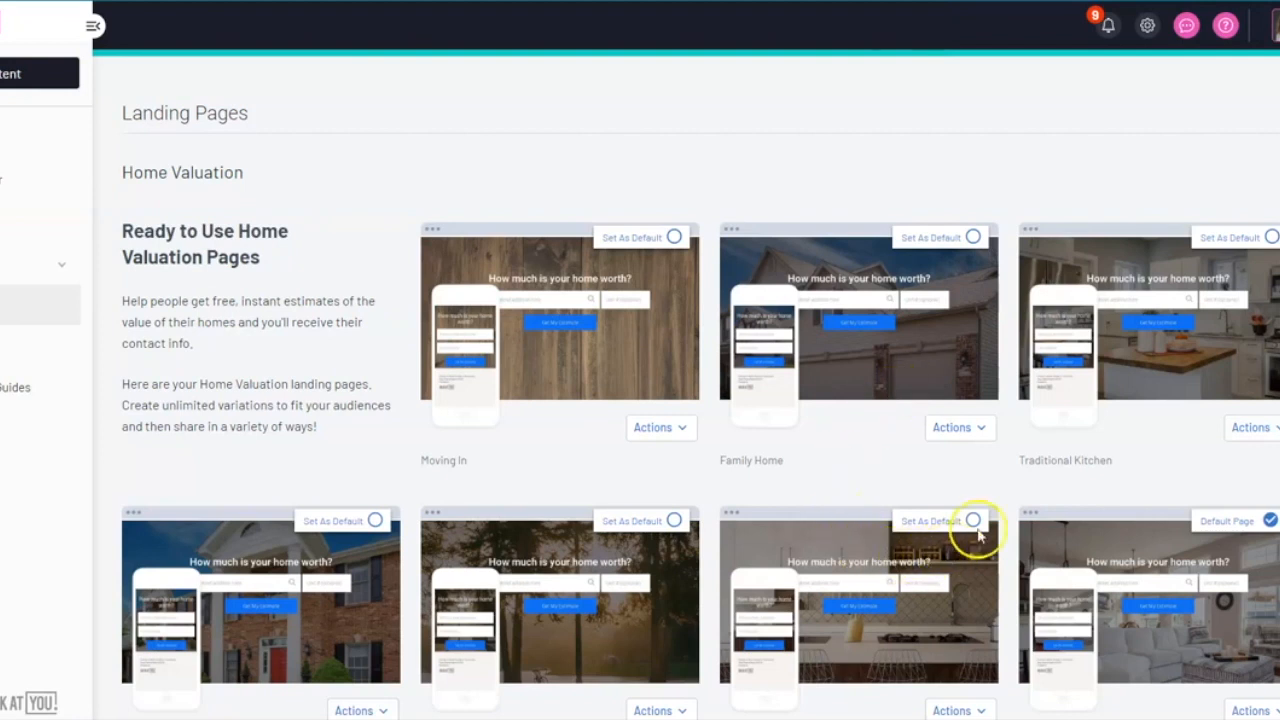
mouse_move(150, 288)
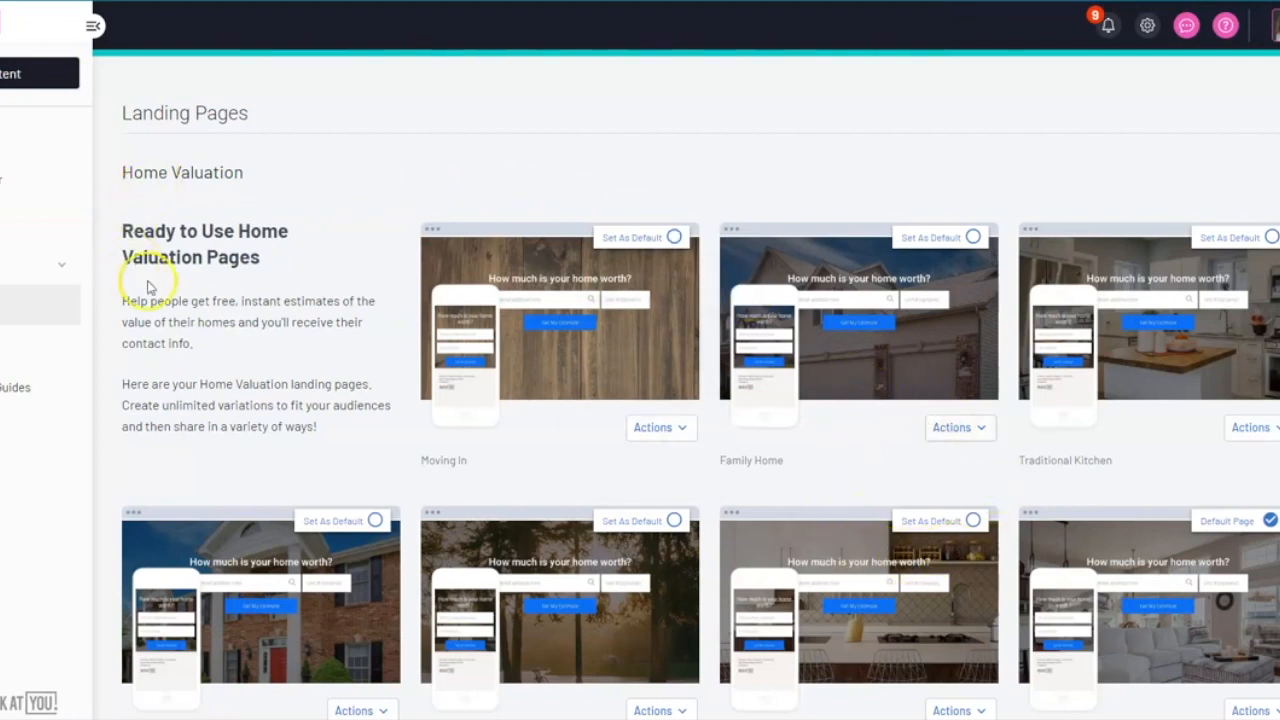
mouse_move(434, 336)
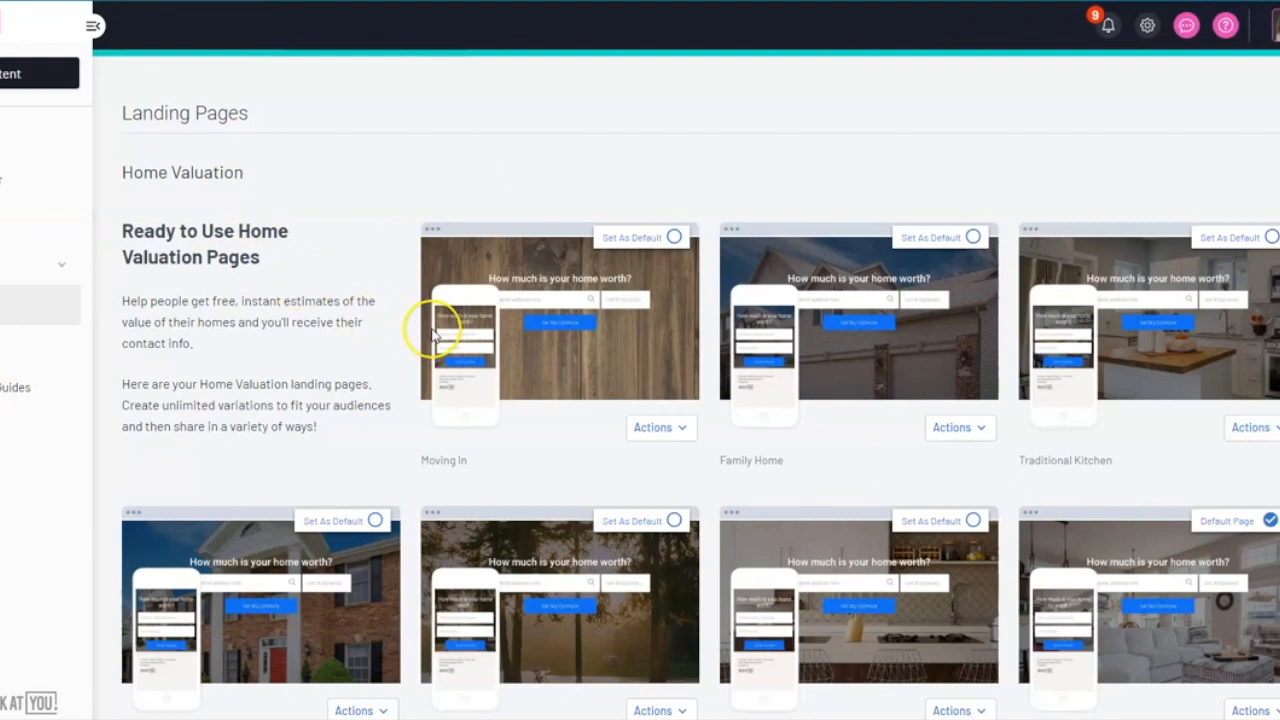
Show the Actions menu for the Open Kitchen landing page: live page, social share, copy link, create copy
scroll(down, 3)
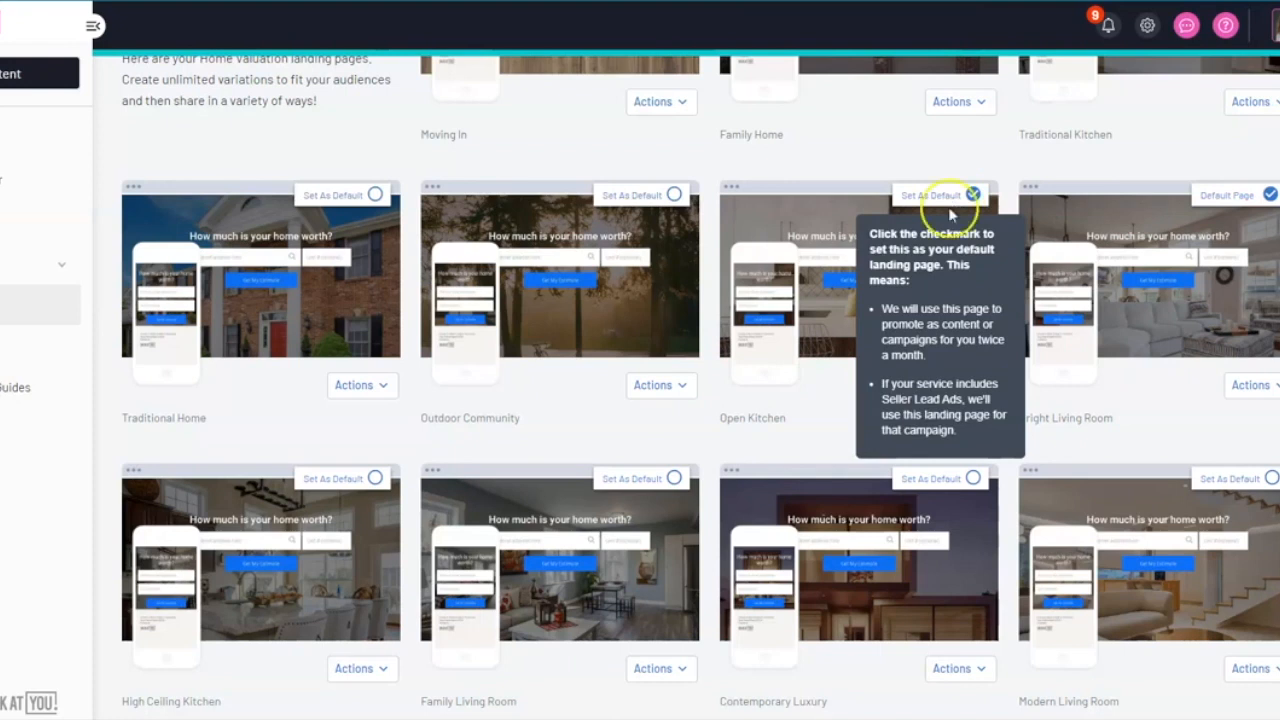
click(958, 384)
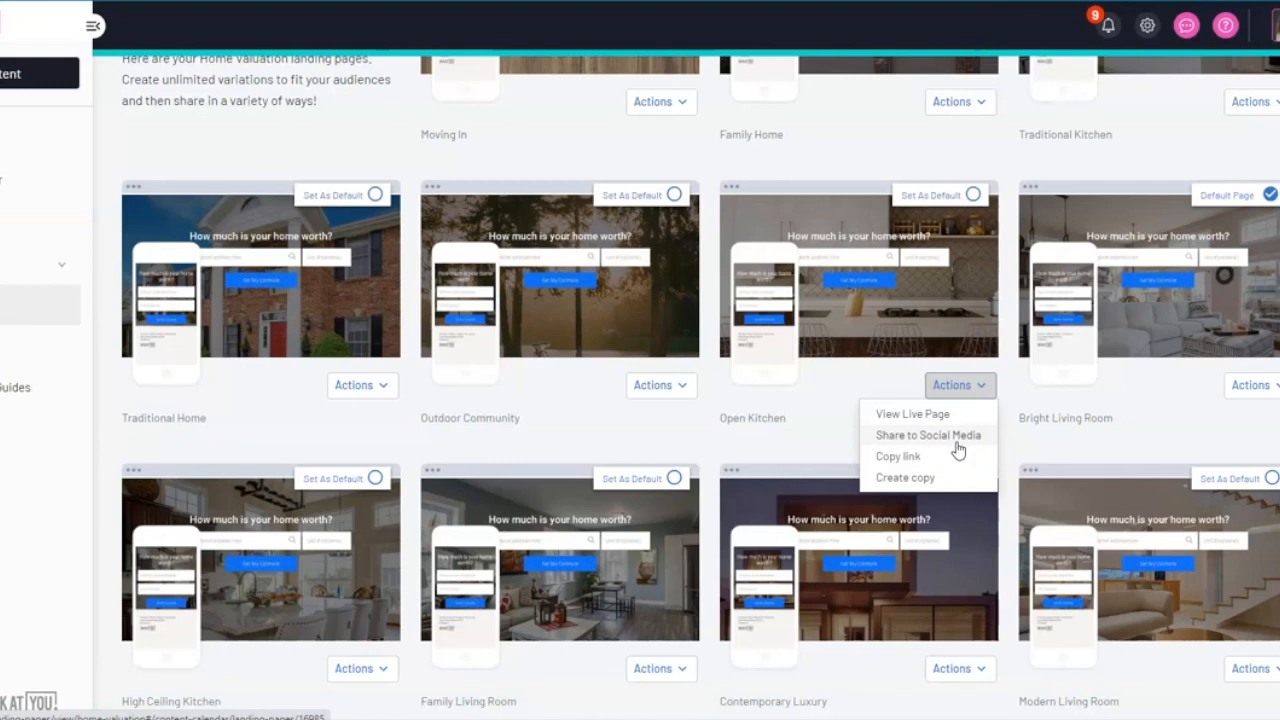
mouse_move(956, 480)
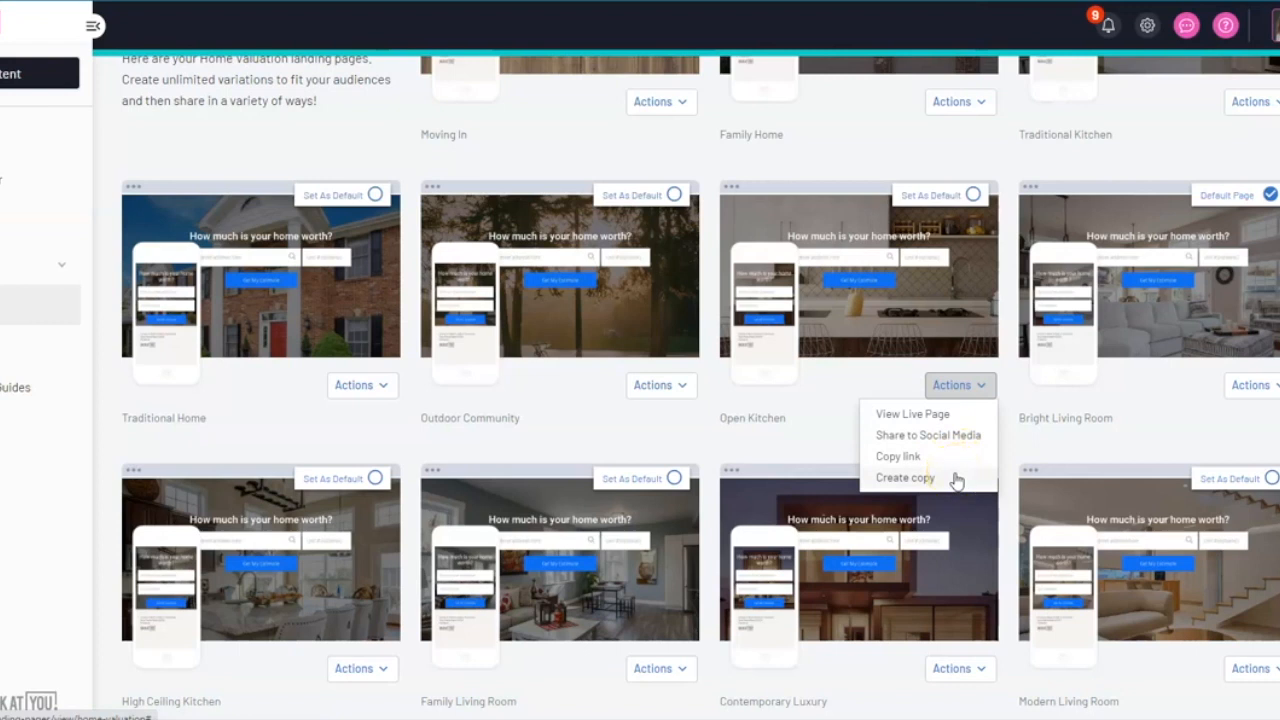
mouse_move(910, 456)
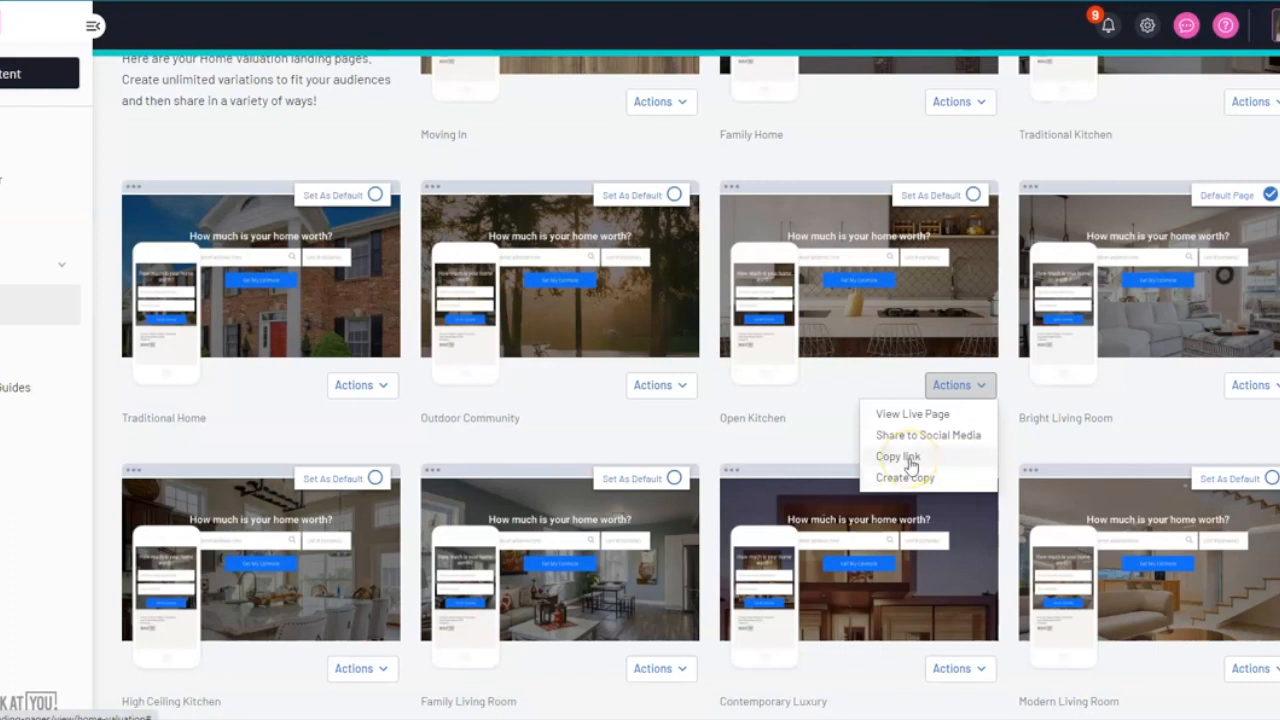
mouse_move(732, 382)
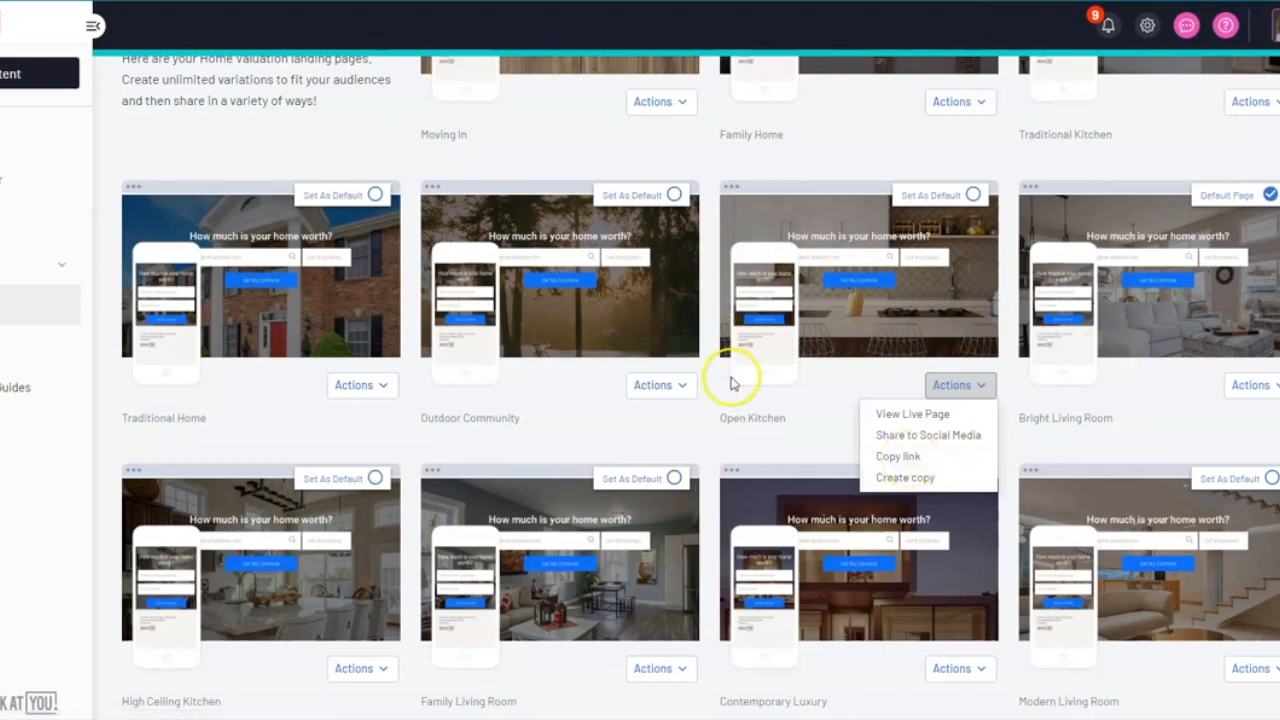
scroll(down, 3)
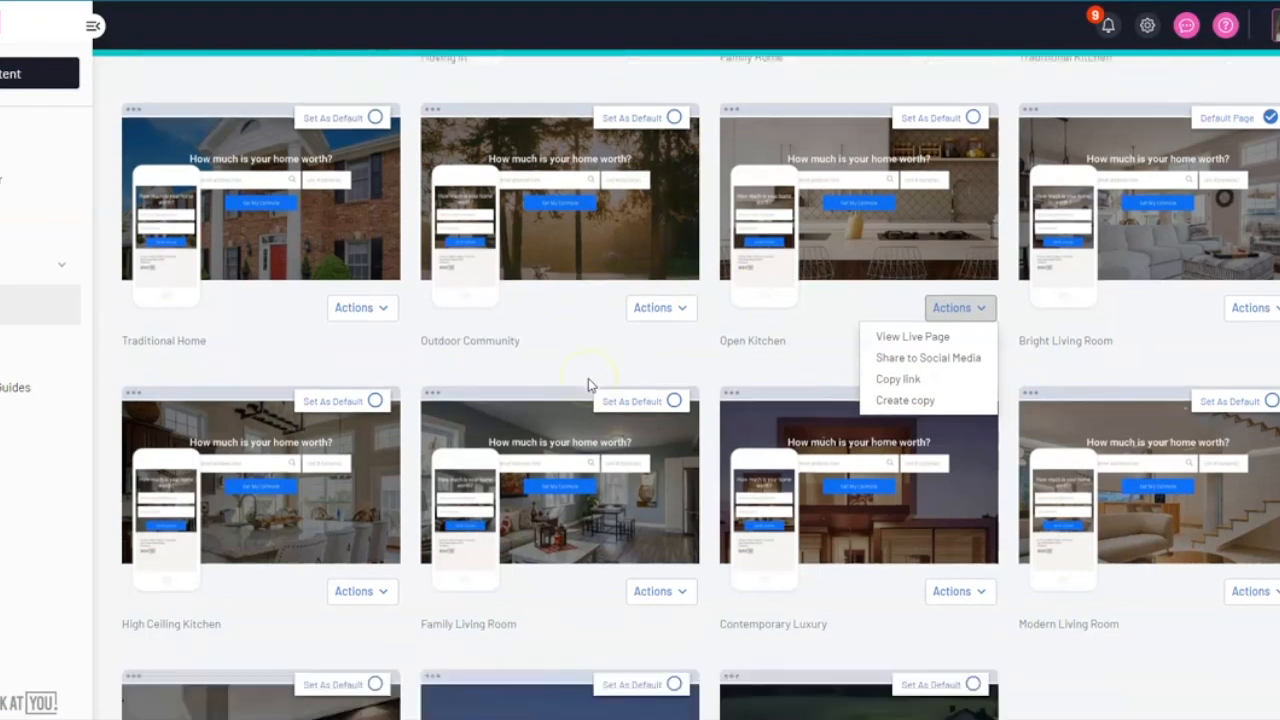
scroll(down, 3)
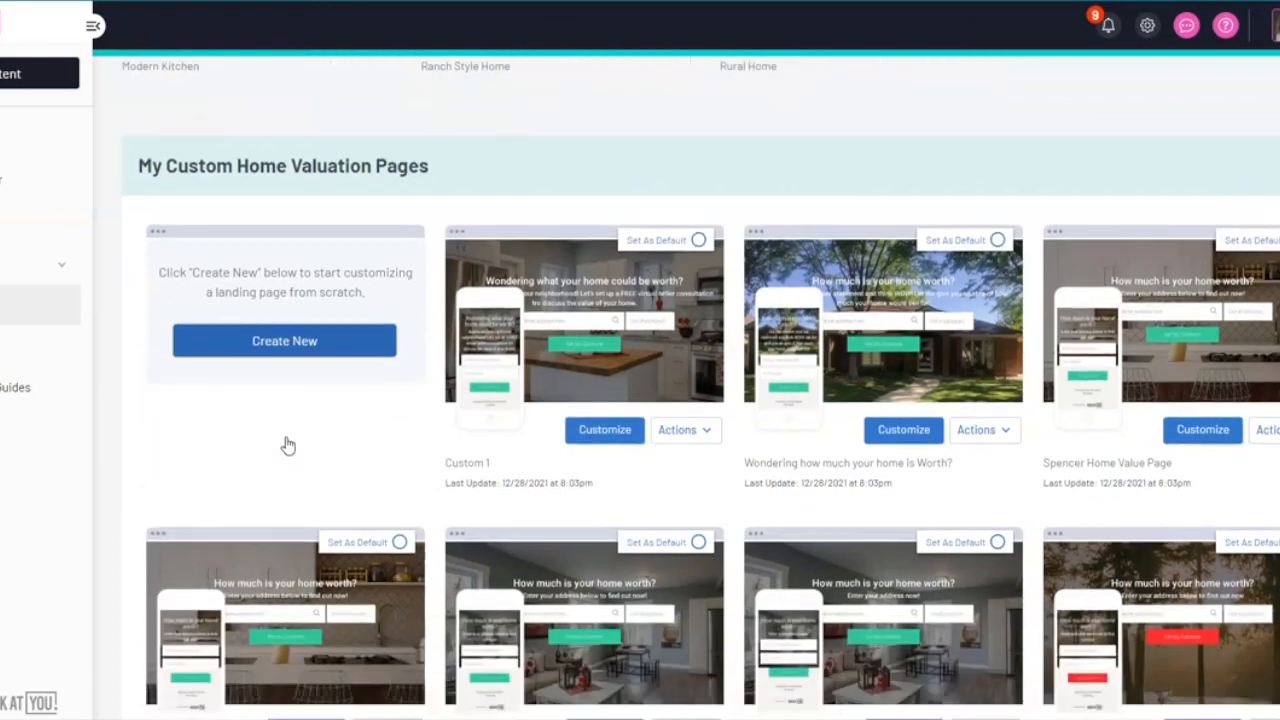
scroll(down, 3)
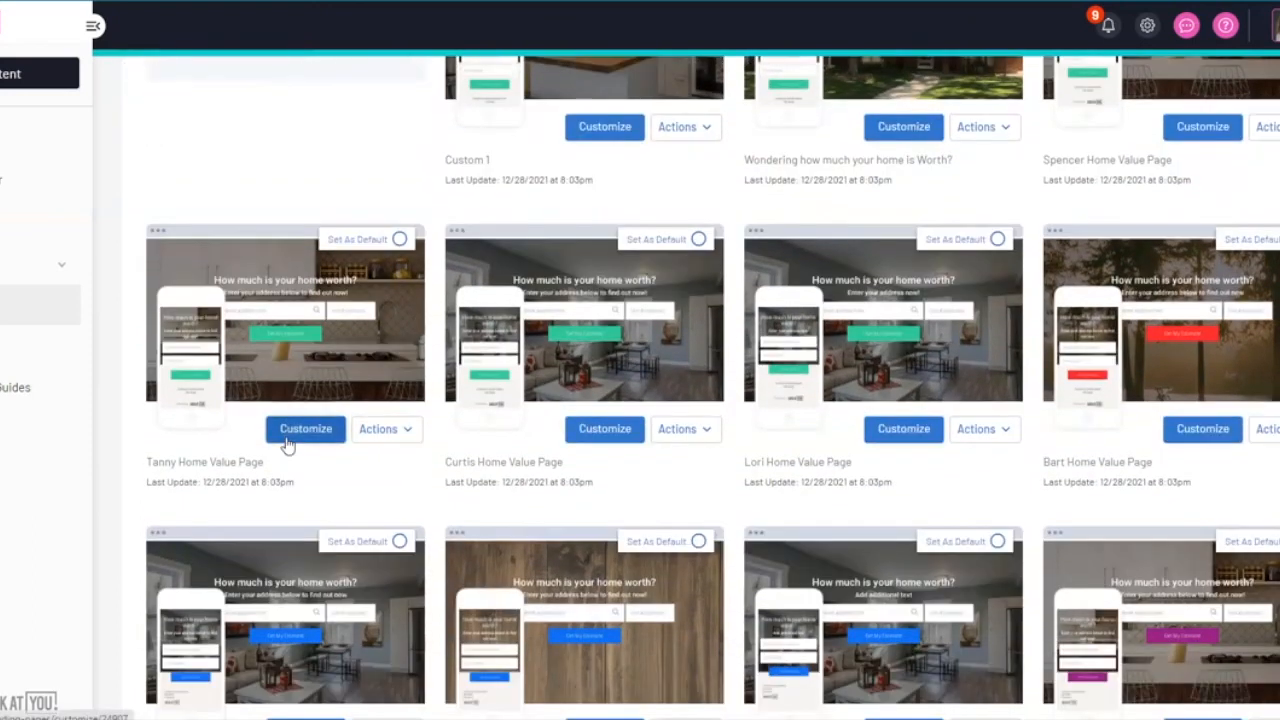
scroll(up, 3)
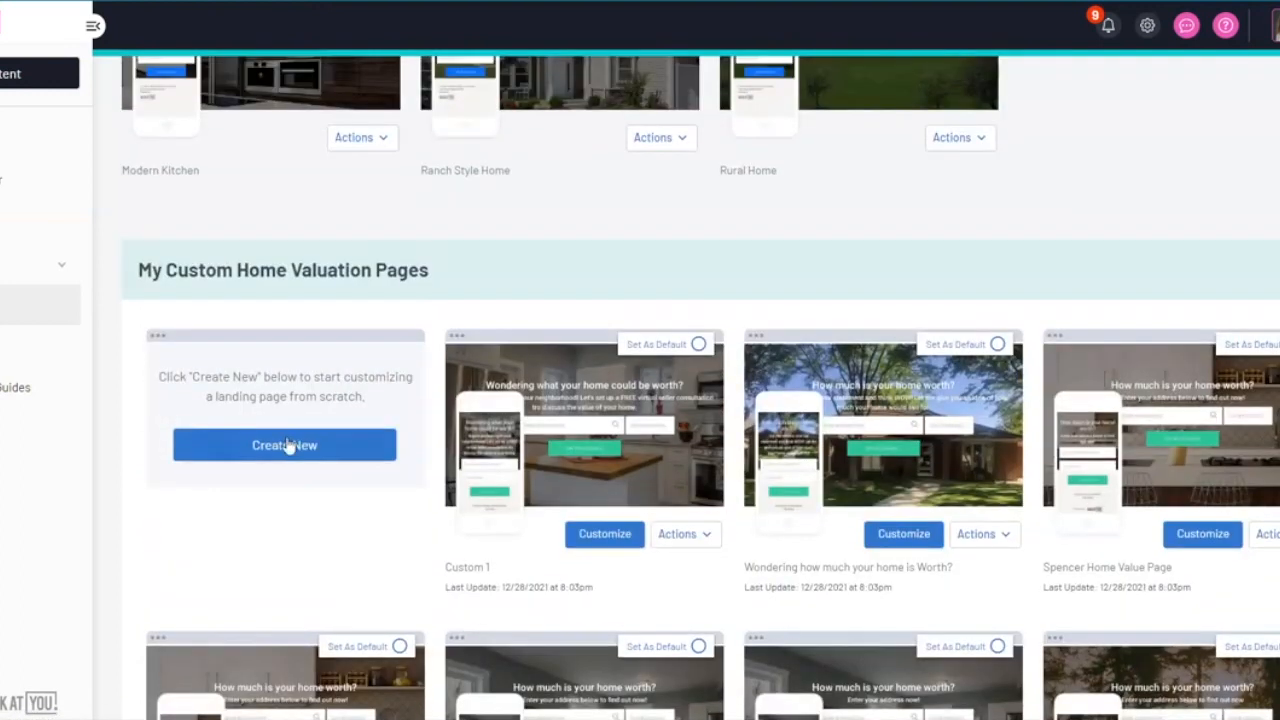
mouse_move(944, 136)
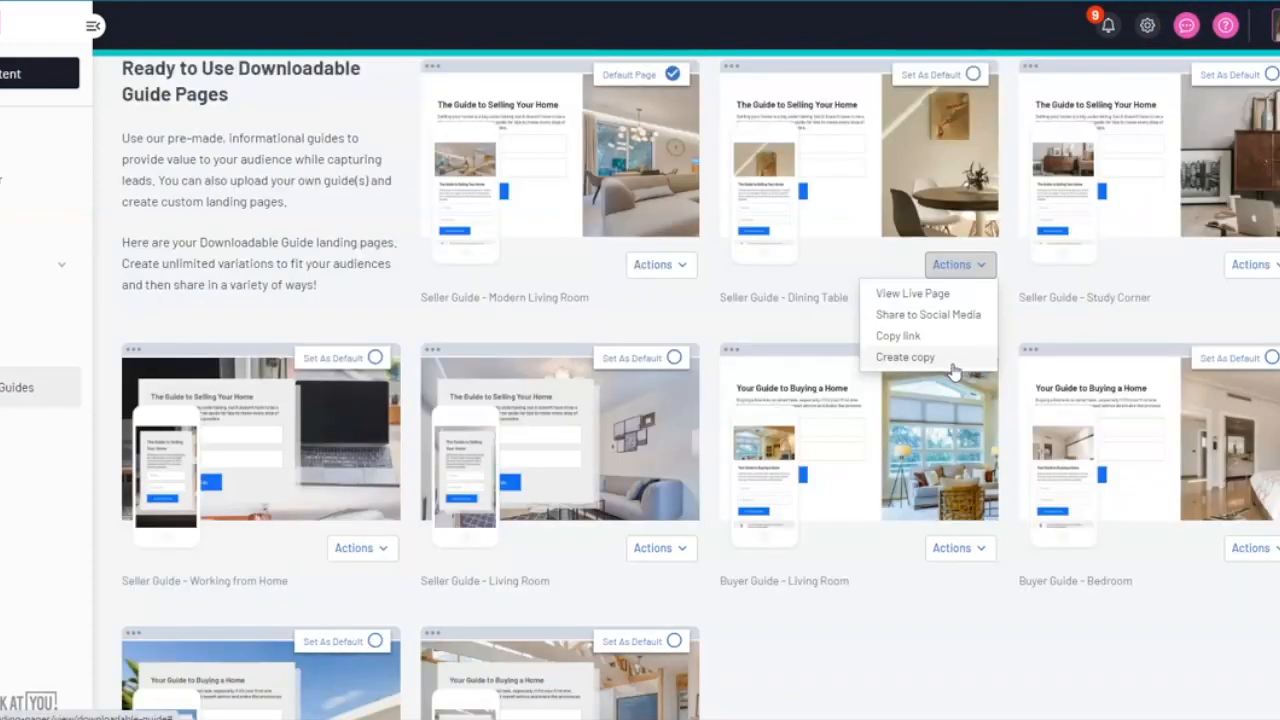
mouse_move(928, 314)
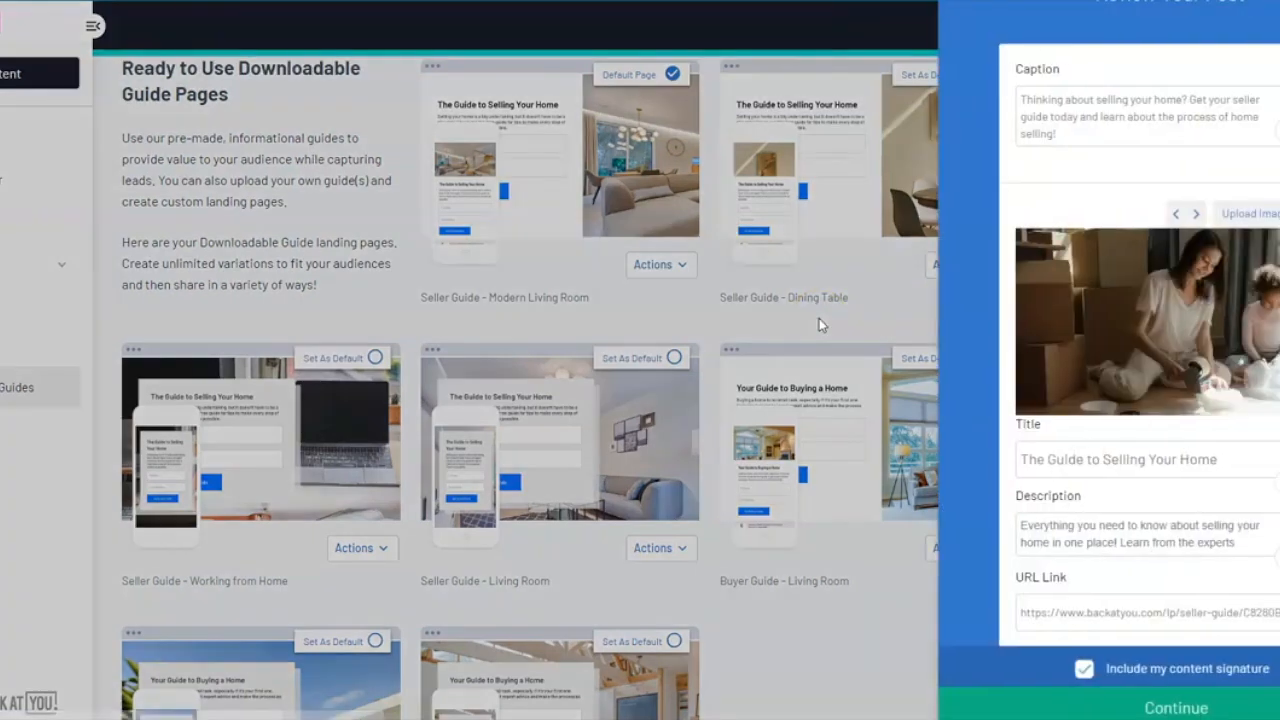
mouse_move(1064, 324)
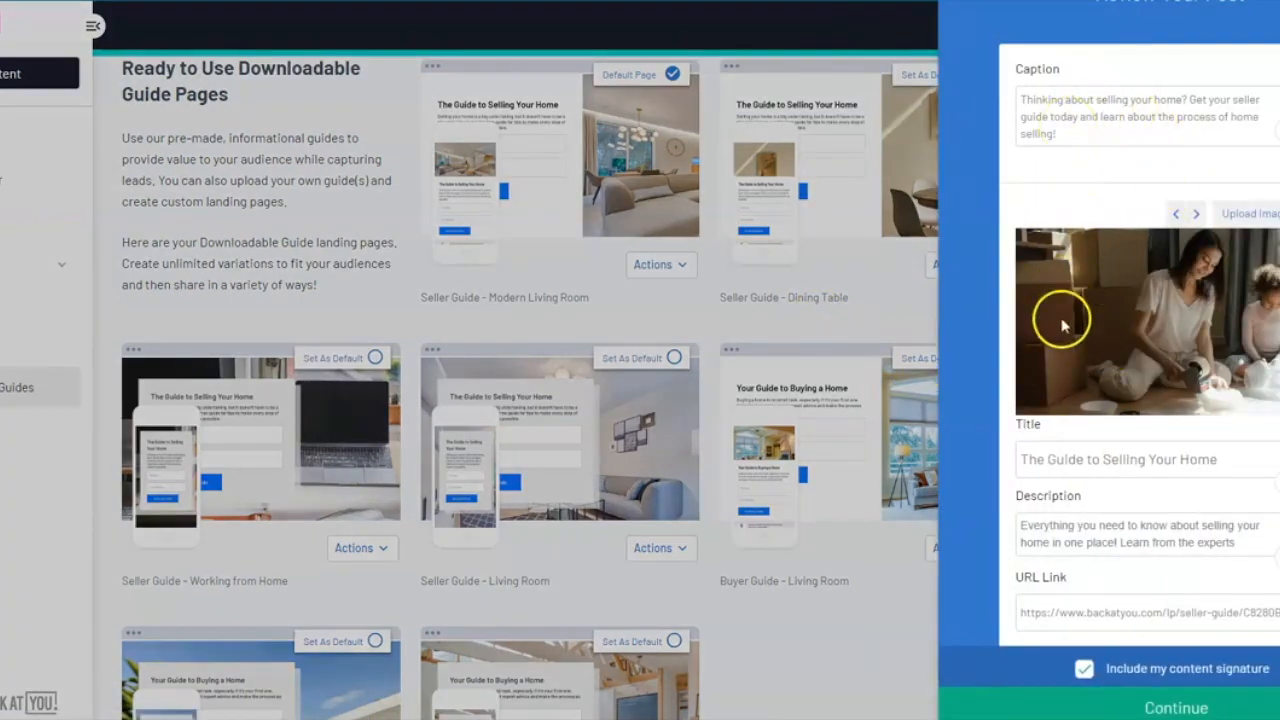
mouse_move(1116, 272)
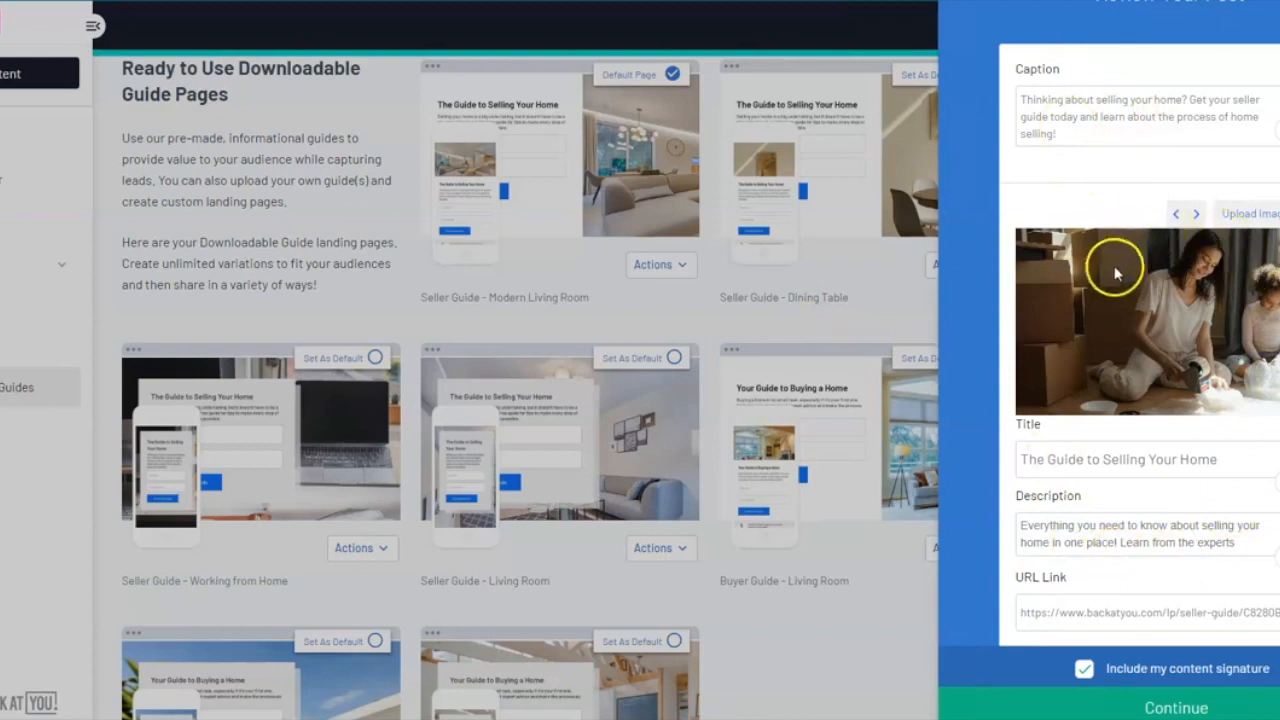
mouse_move(1120, 260)
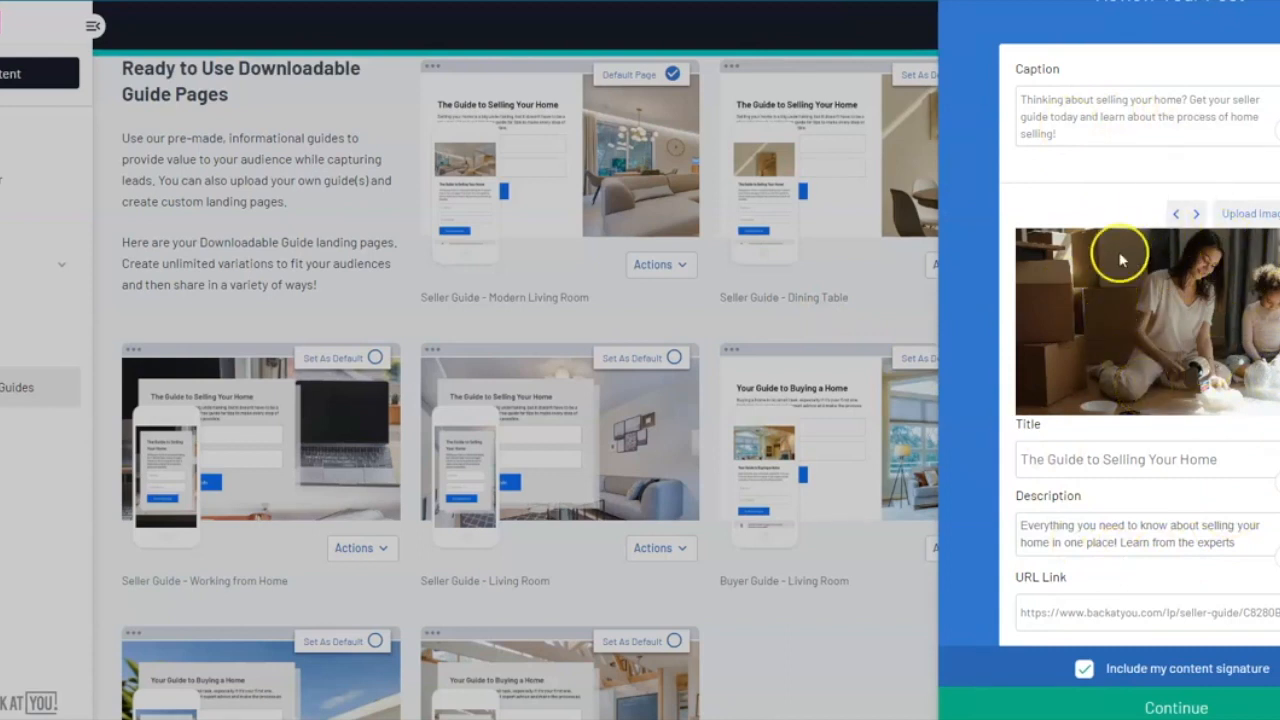
mouse_move(1164, 356)
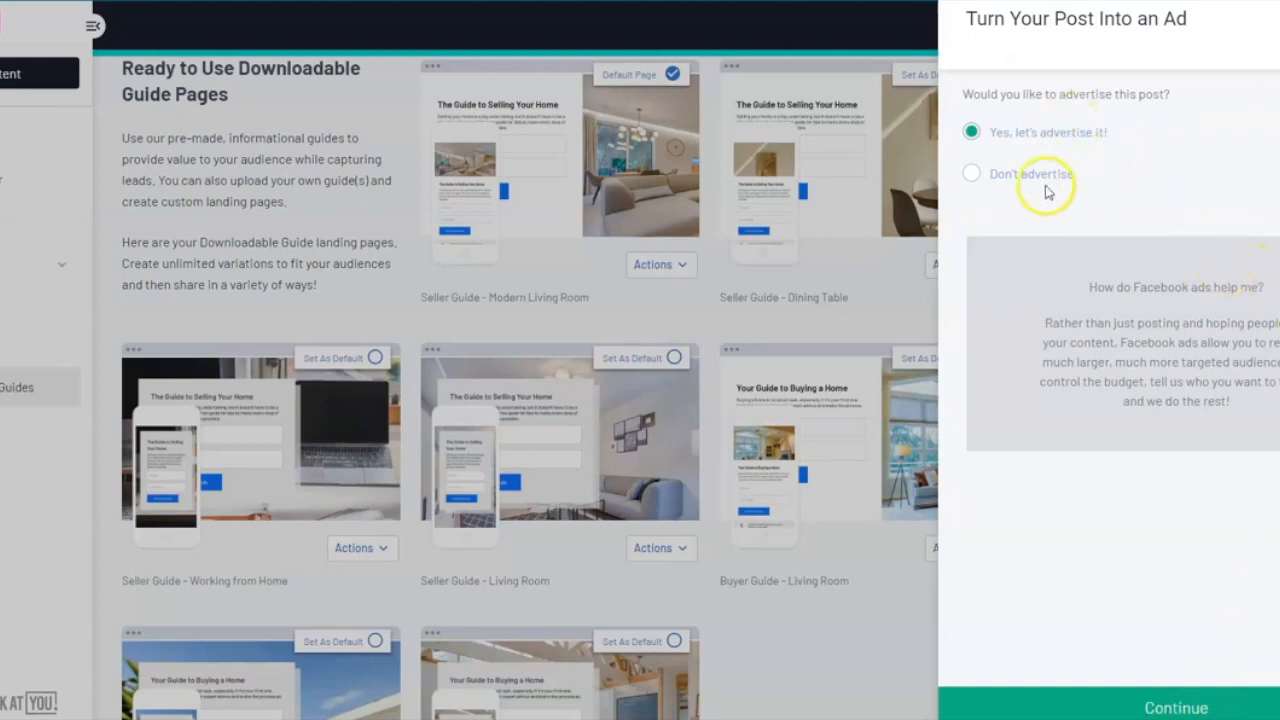
mouse_move(1078, 178)
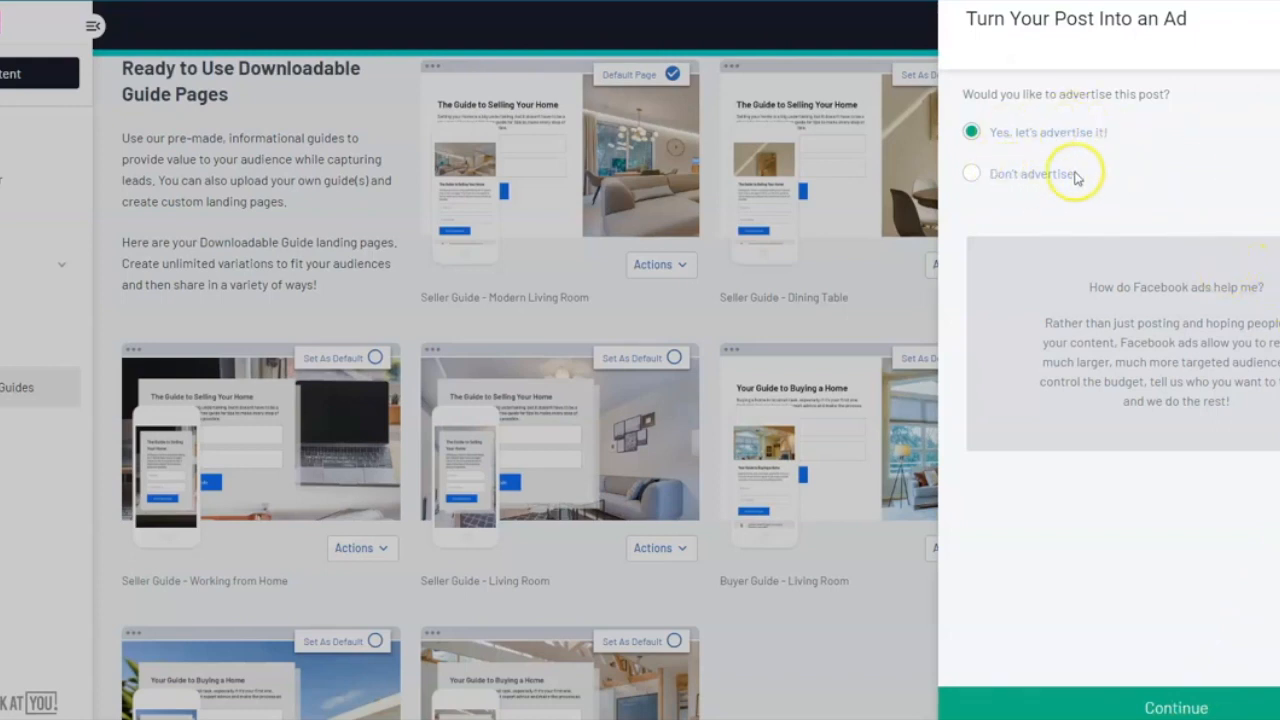
mouse_move(1092, 160)
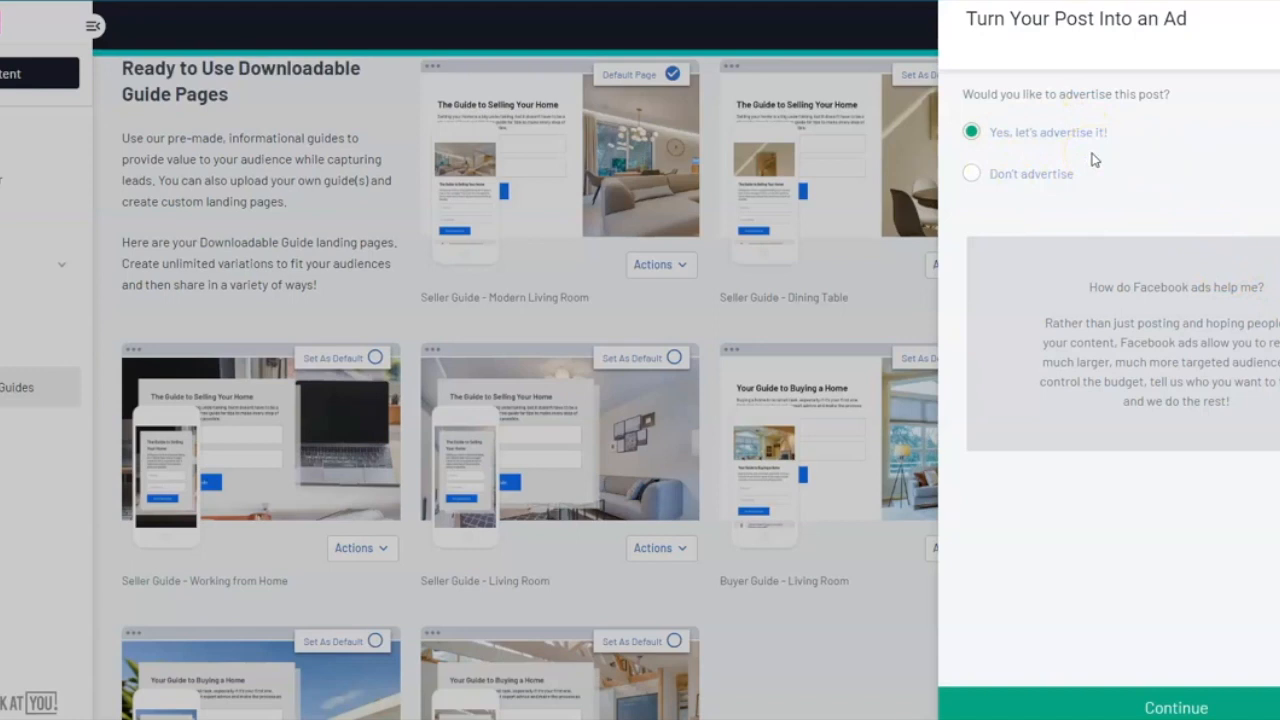
Keep 'Yes, let's advertise it!' and continue to the Review Your Targeting step
click(1176, 708)
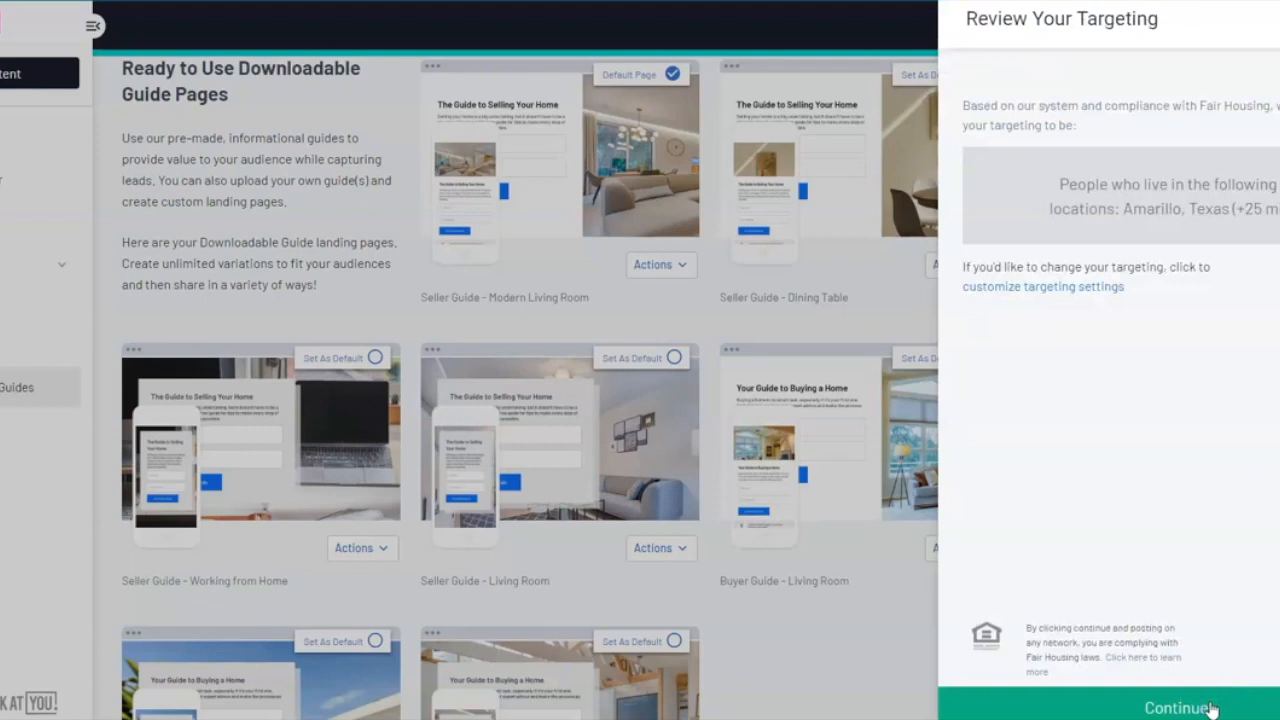
mouse_move(1050, 316)
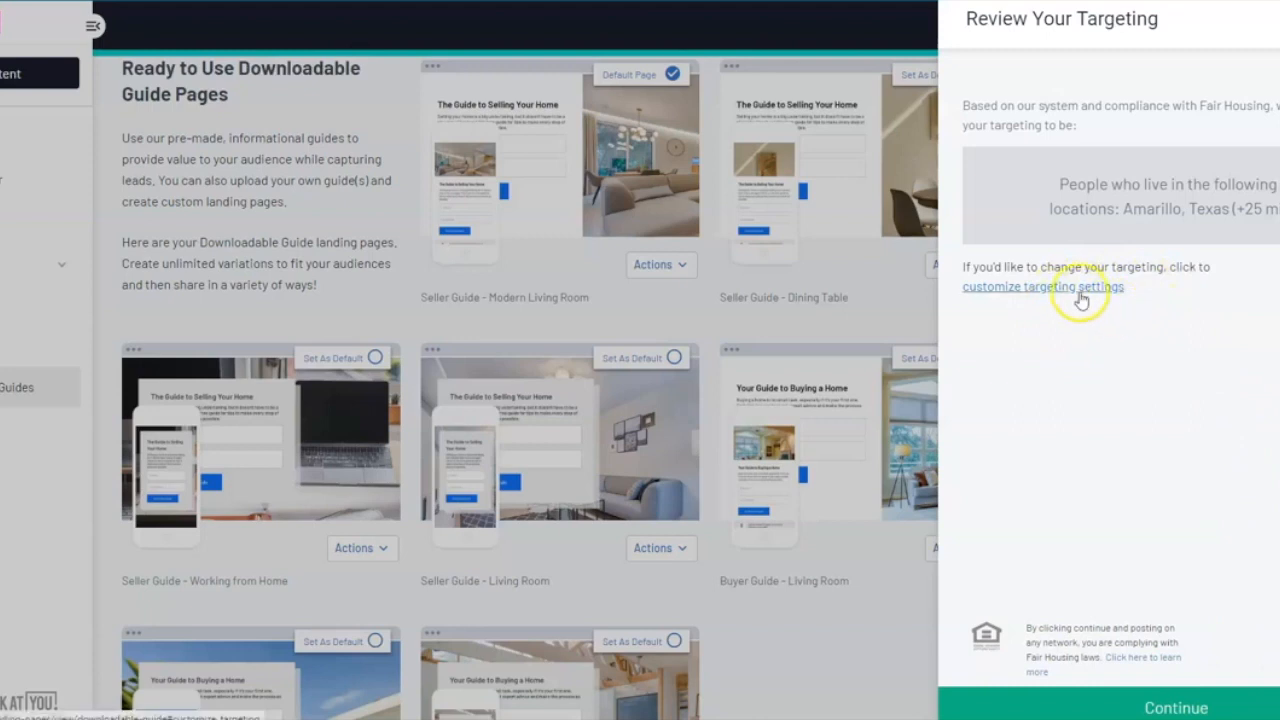
Customize targeting and keep the radius around Amarillo, Texas at +25 mi
click(1042, 288)
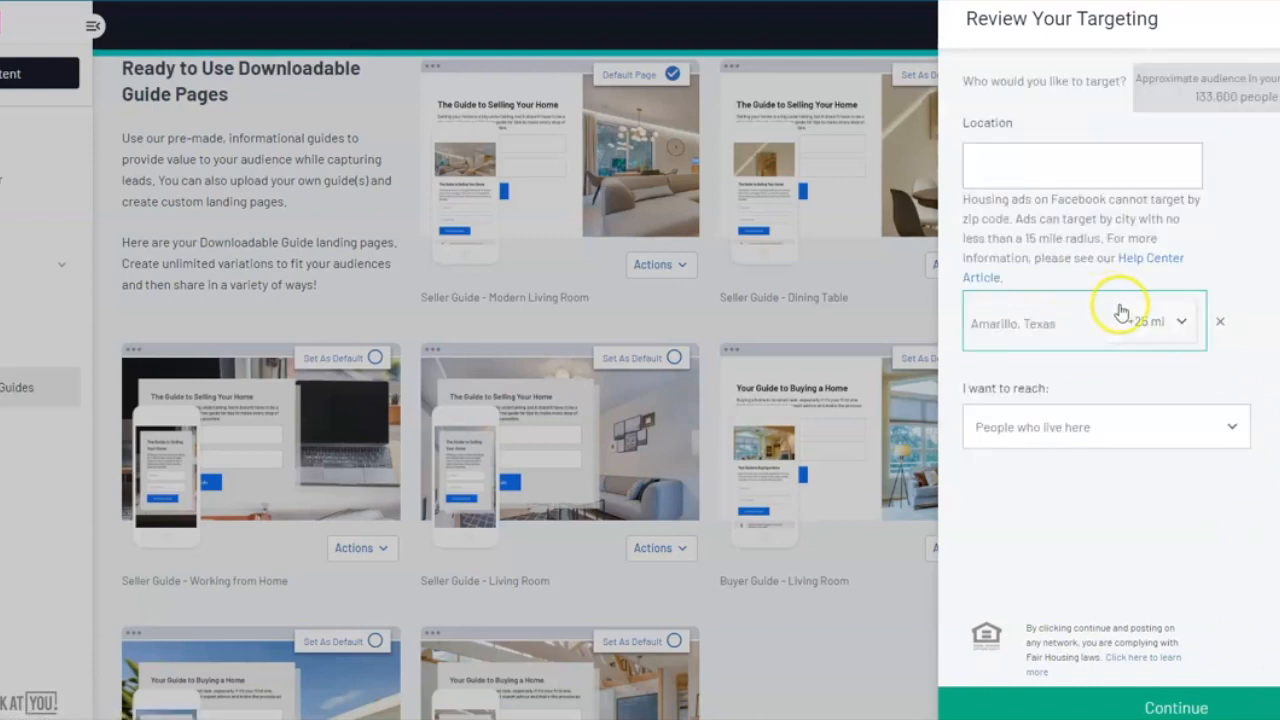
mouse_move(1168, 328)
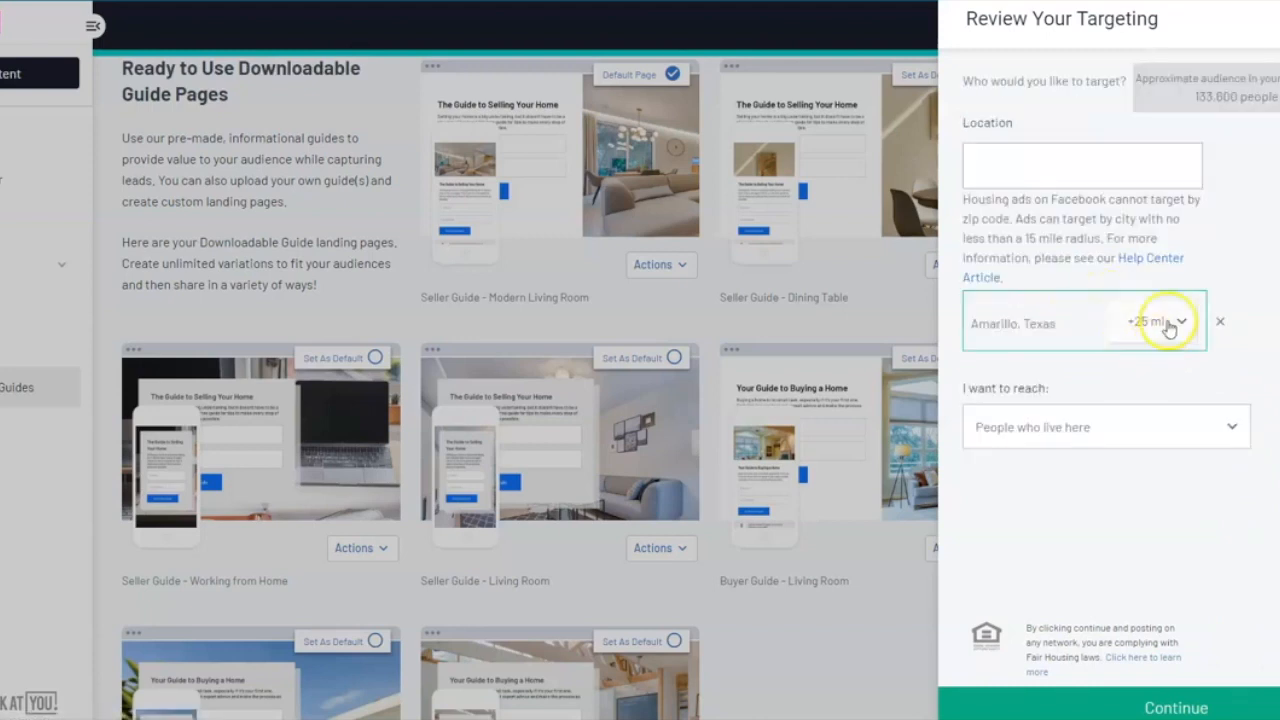
mouse_move(1190, 364)
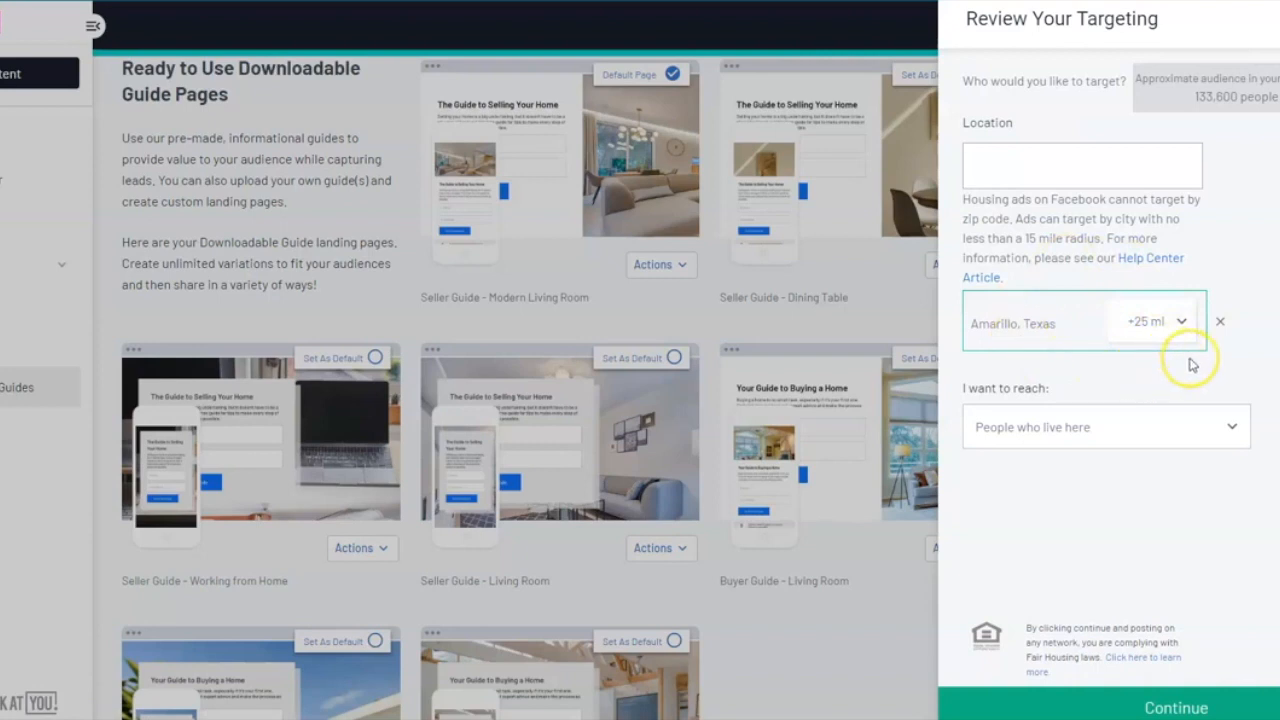
mouse_move(1190, 364)
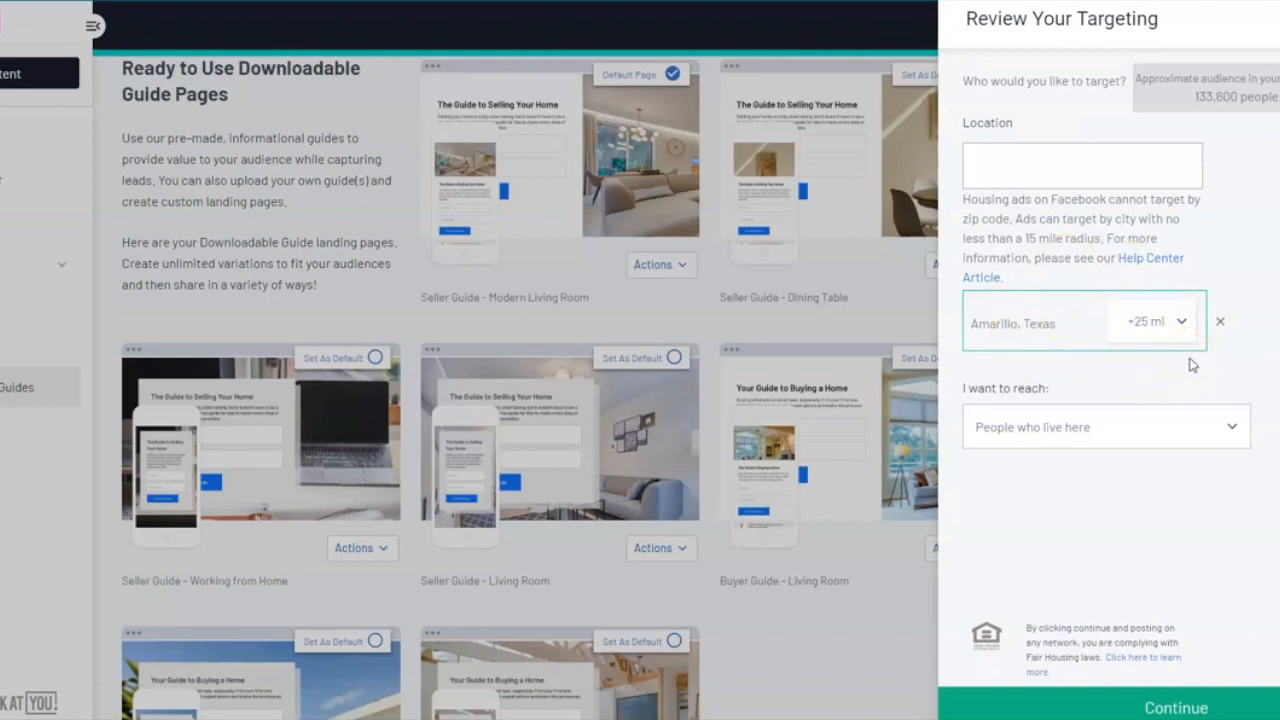
click(1150, 320)
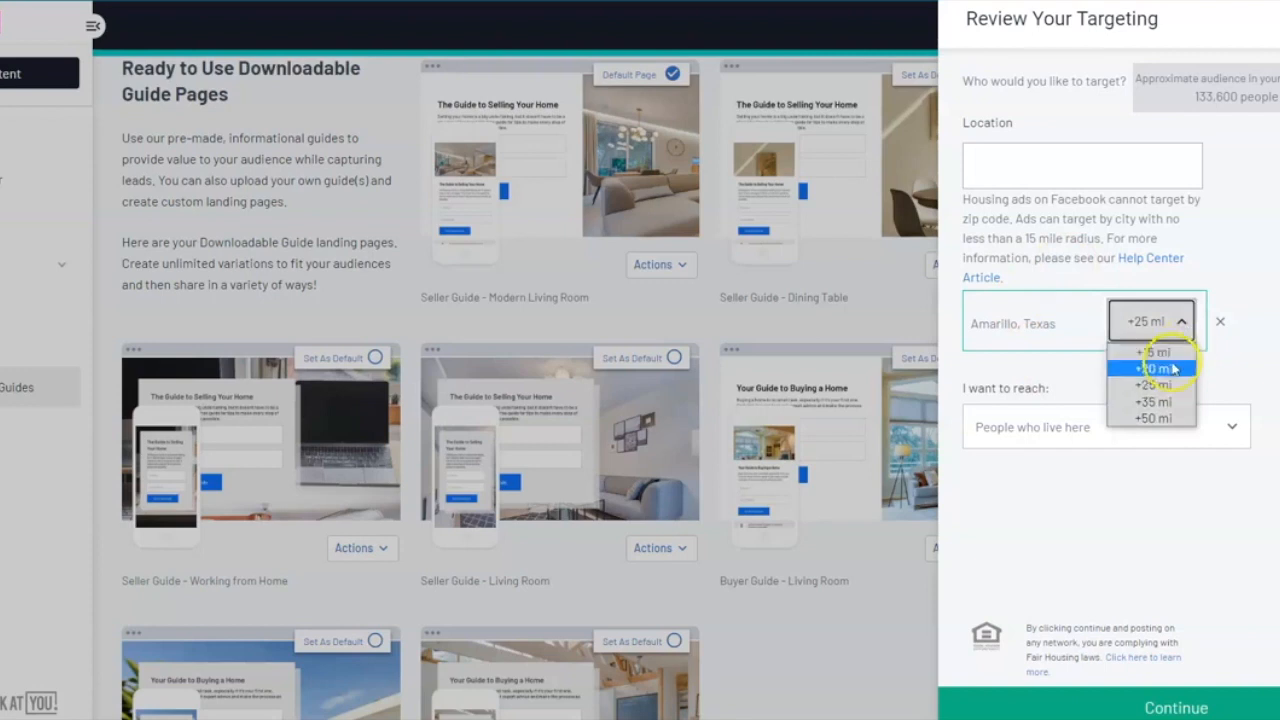
mouse_move(1156, 402)
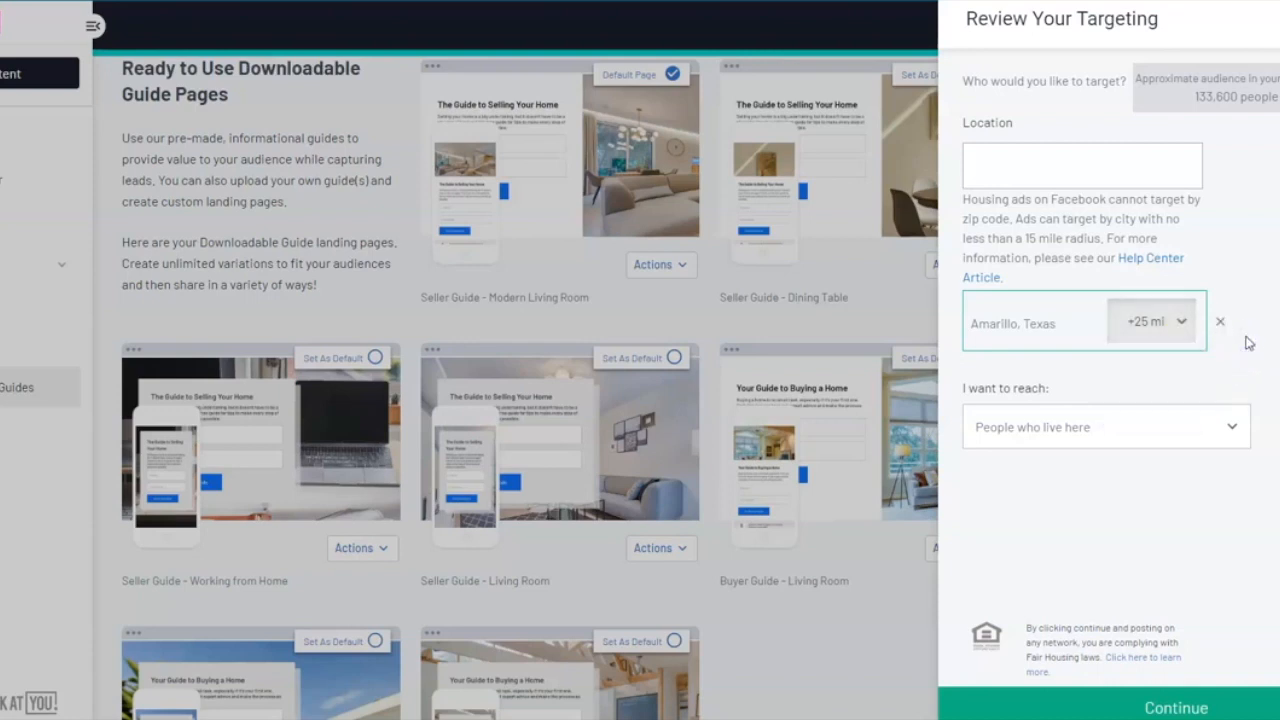
mouse_move(1250, 304)
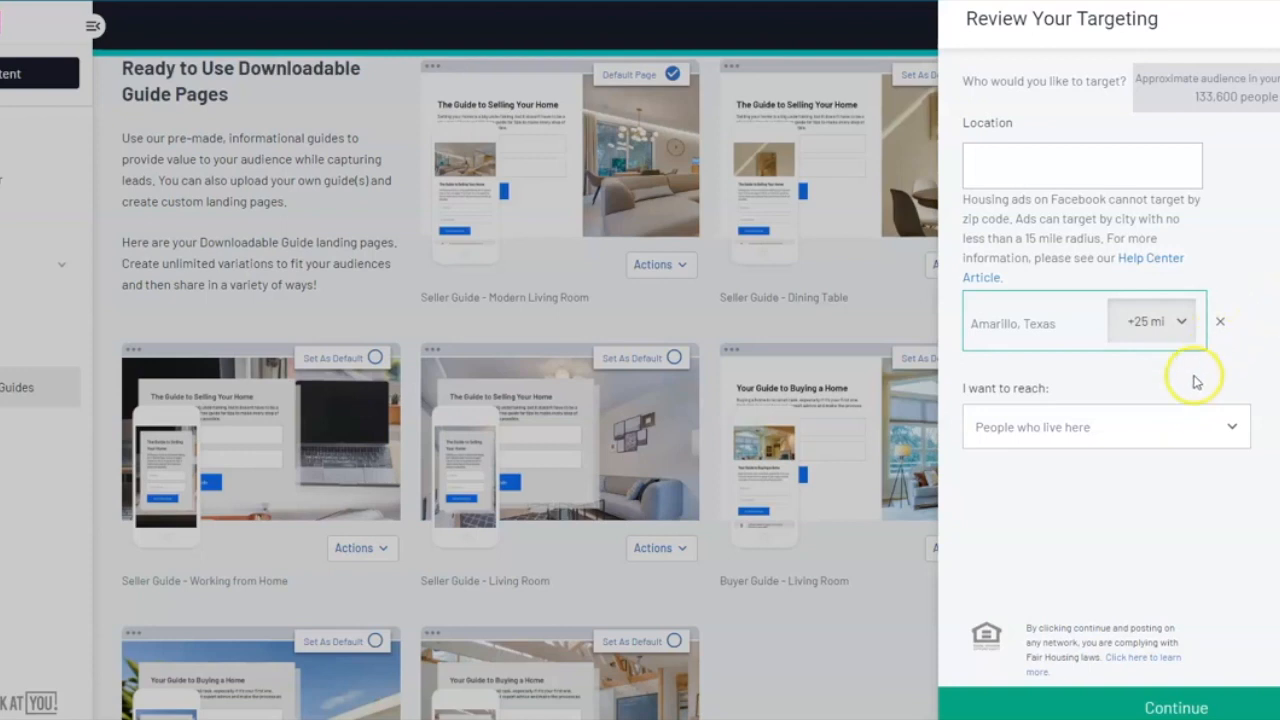
Accept the targeting and reach Set Ad Budget: Medium, $25 per day for 5 days, no retargeting
click(1176, 708)
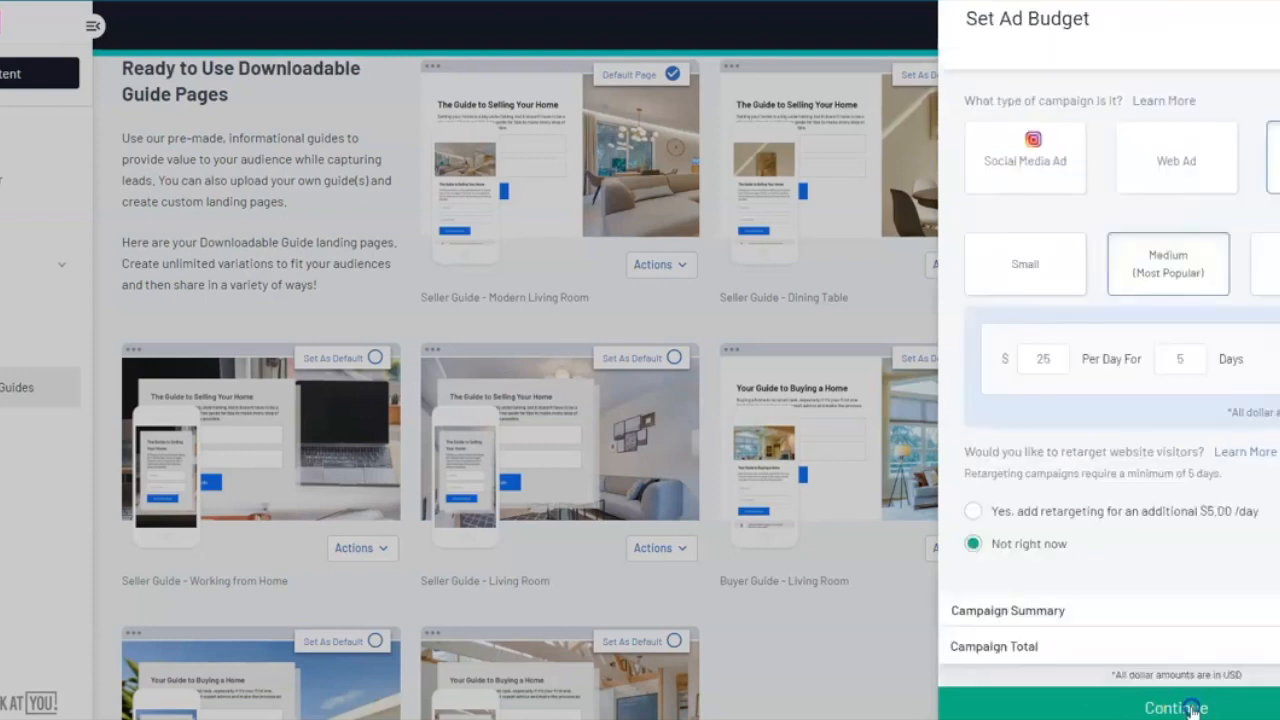
mouse_move(1000, 120)
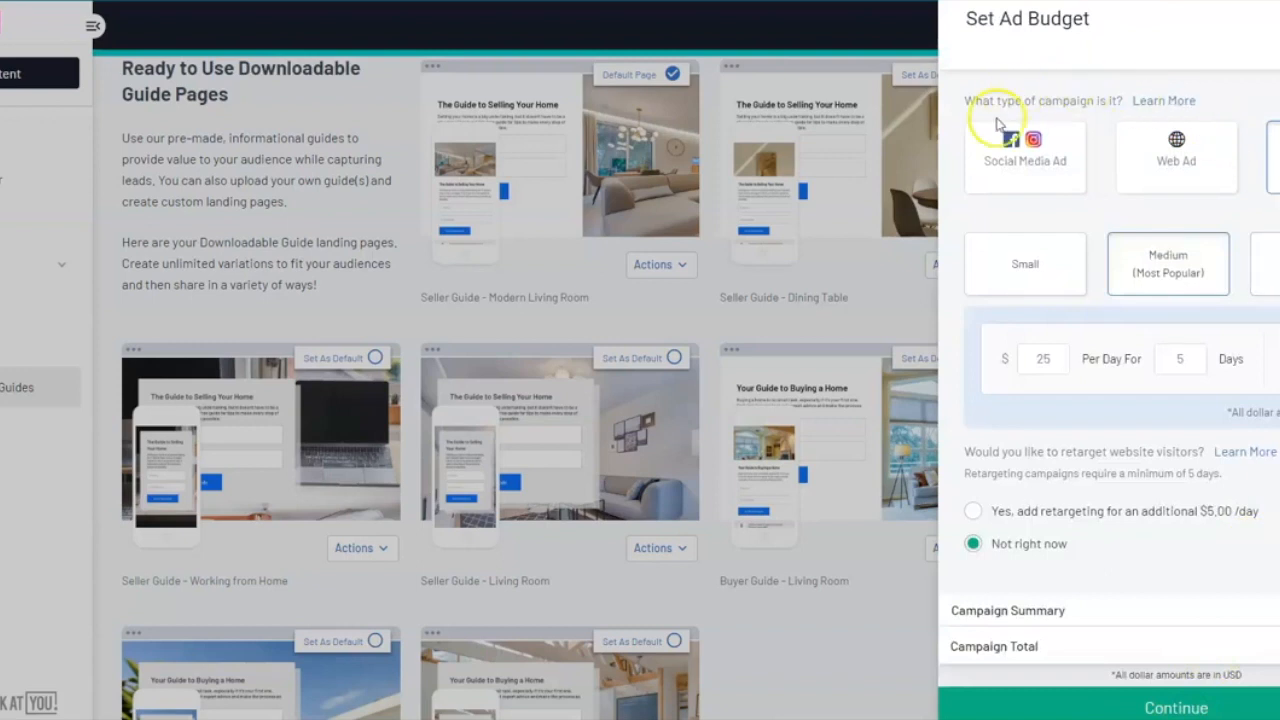
mouse_move(1000, 236)
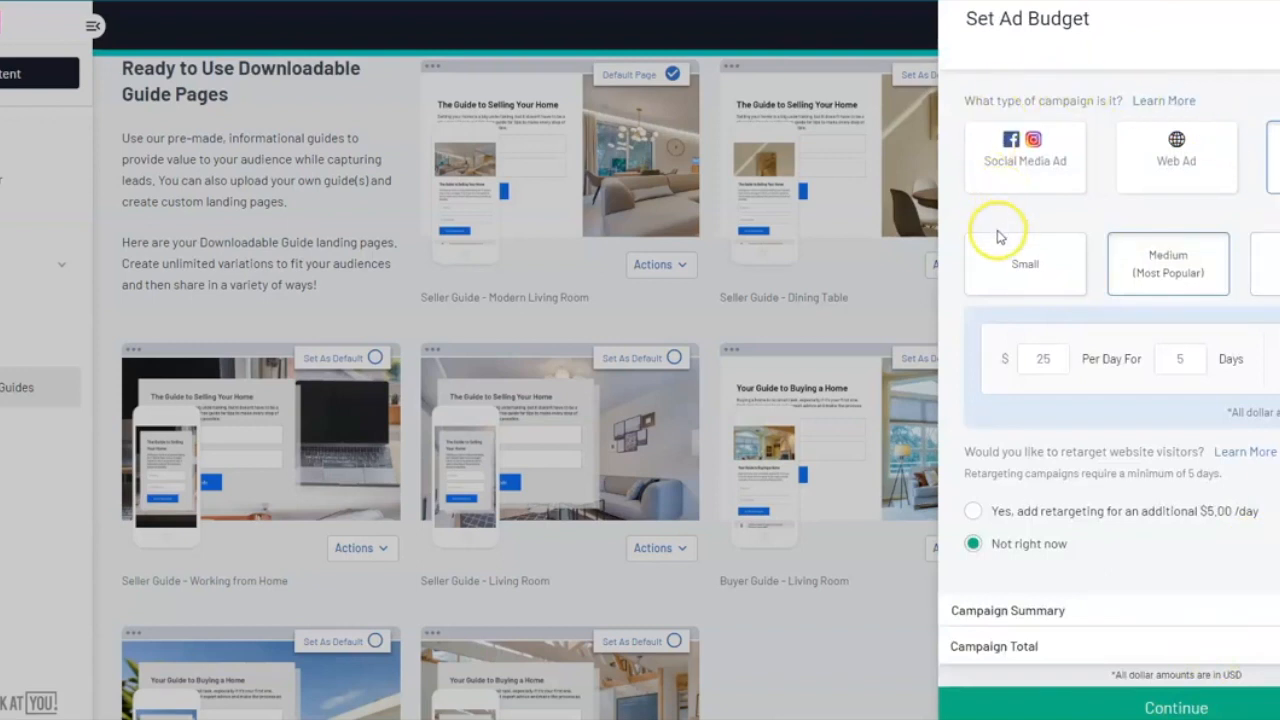
mouse_move(1050, 420)
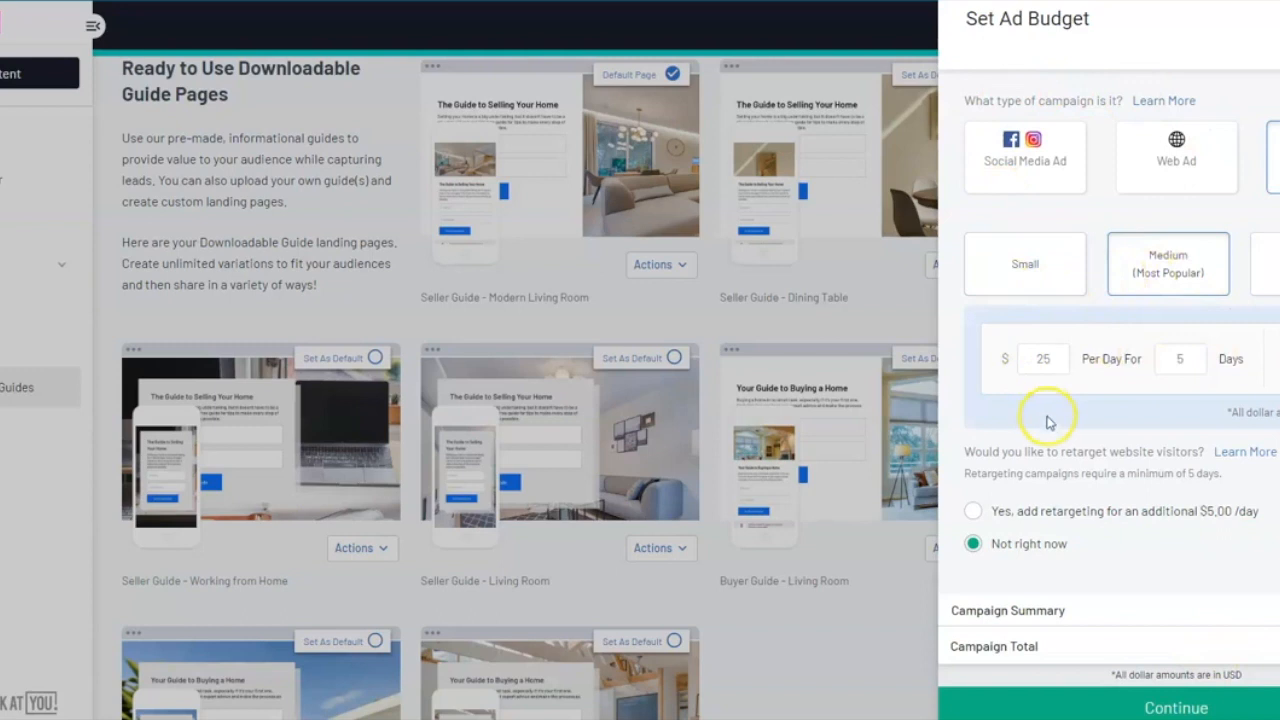
mouse_move(1148, 336)
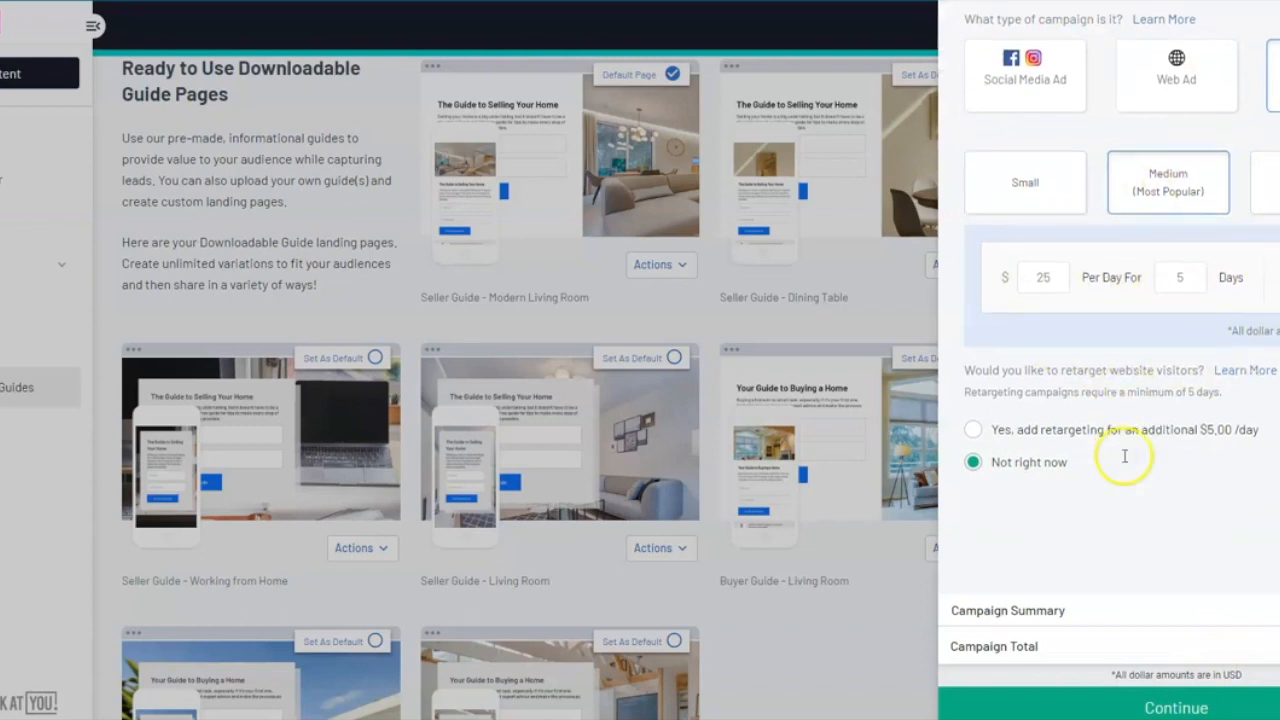
mouse_move(1158, 488)
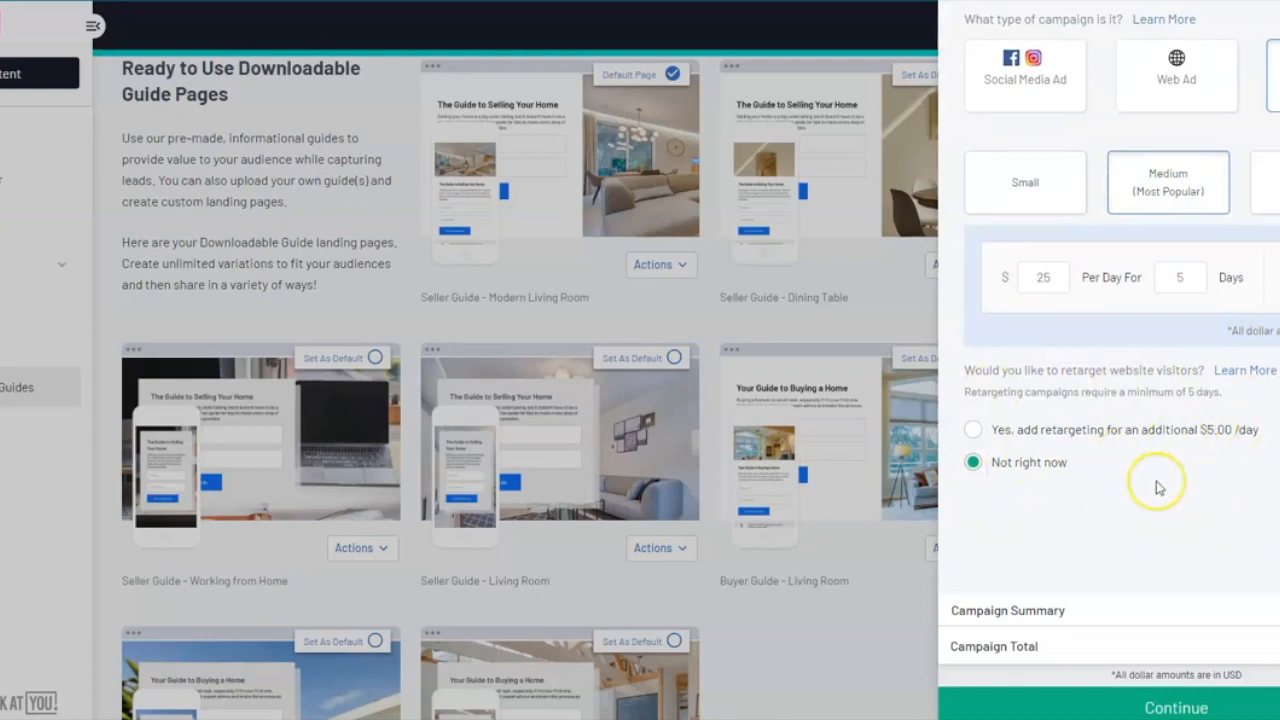